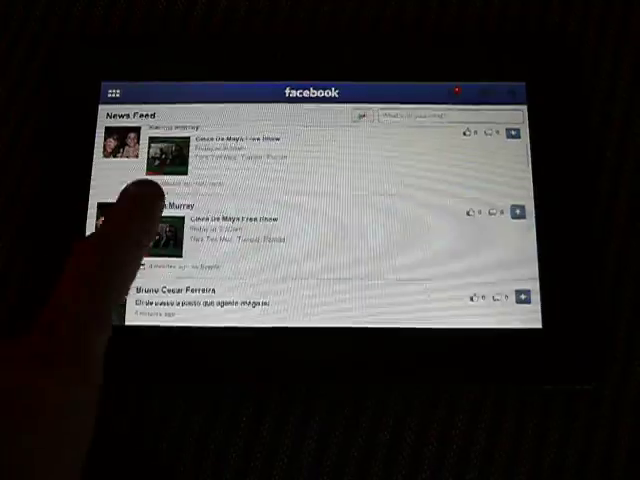
Scroll down through the news feed and the Notifications panel of recent activity
{"action": "scroll", "scroll_direction": "down", "scroll_amount": 3}
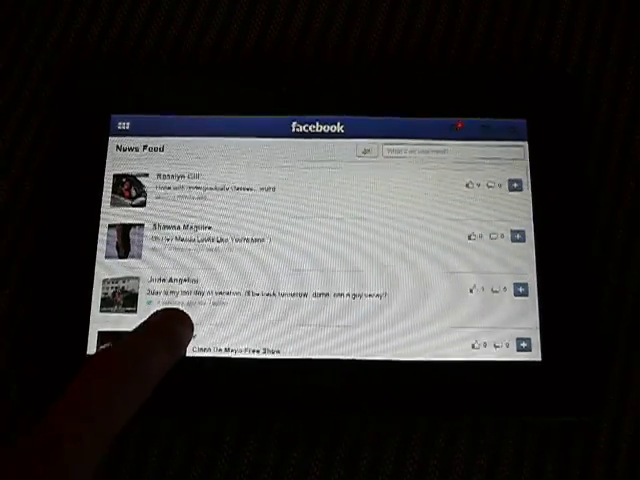
{"action": "scroll", "scroll_direction": "down", "scroll_amount": 3}
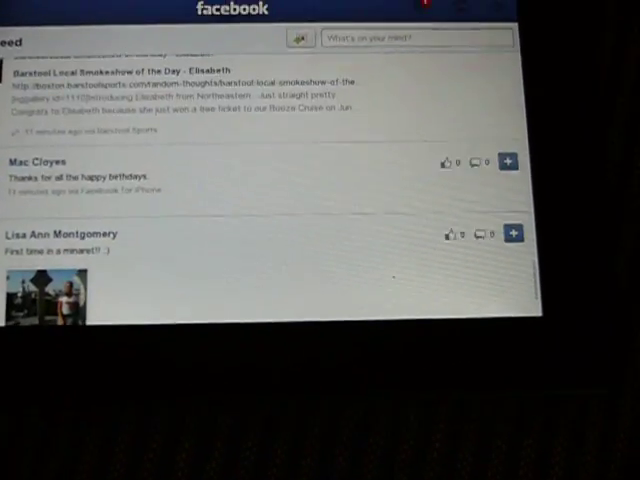
{"action": "scroll", "scroll_direction": "down", "scroll_amount": 3}
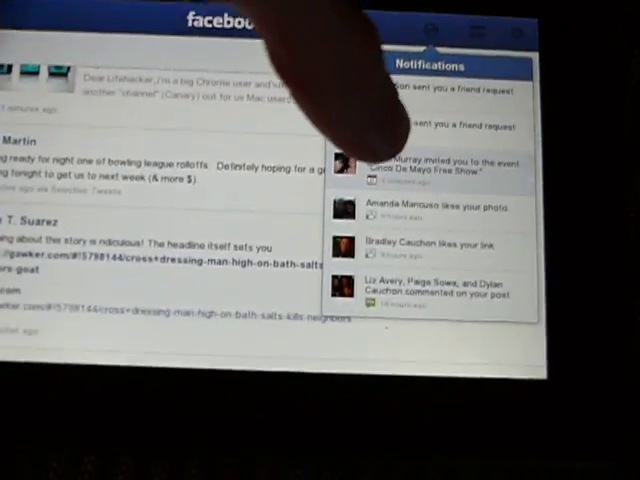
{"action": "scroll", "scroll_direction": "down", "scroll_amount": 3}
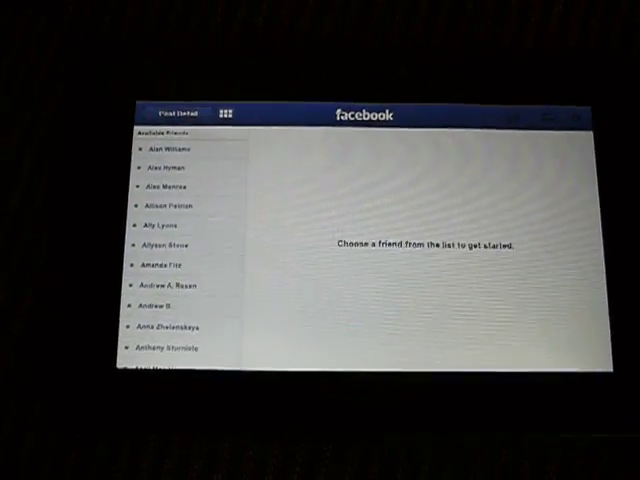
Start a chat by choosing a friend from the Available Friends list
{"action": "left_click", "coordinate": [168, 186]}
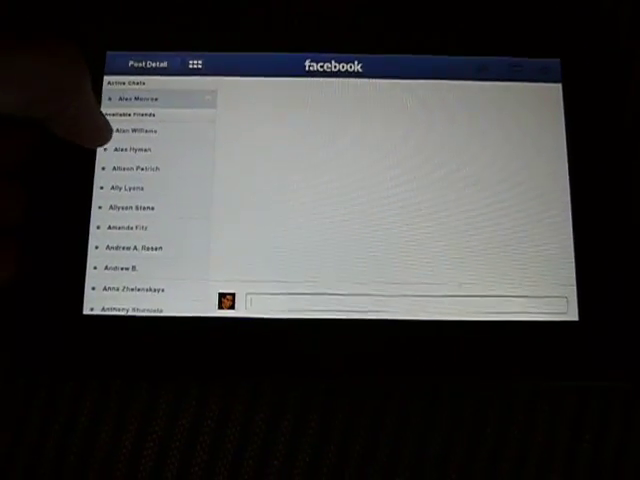
{"action": "left_click", "coordinate": [400, 302]}
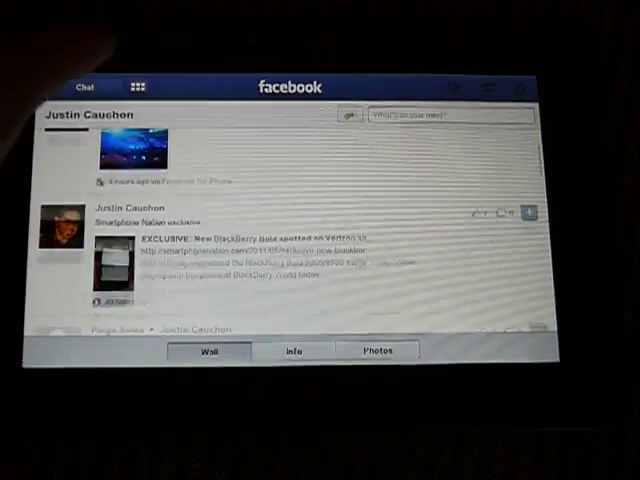
View the friend's Info details and Photos albums, then return to their Wall posts
{"action": "left_click", "coordinate": [294, 352]}
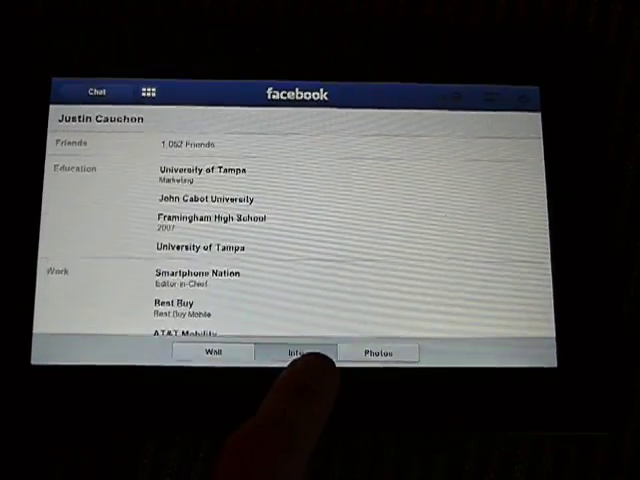
{"action": "left_click", "coordinate": [378, 352]}
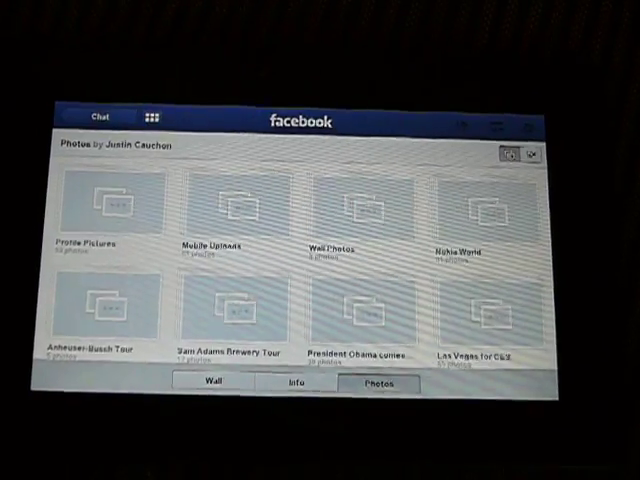
{"action": "left_click", "coordinate": [212, 384]}
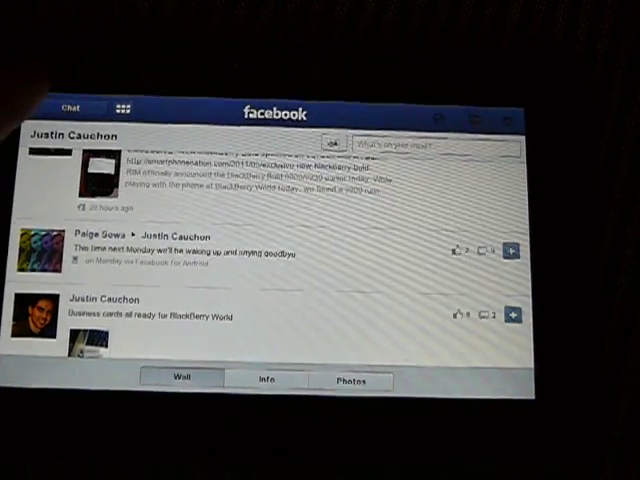